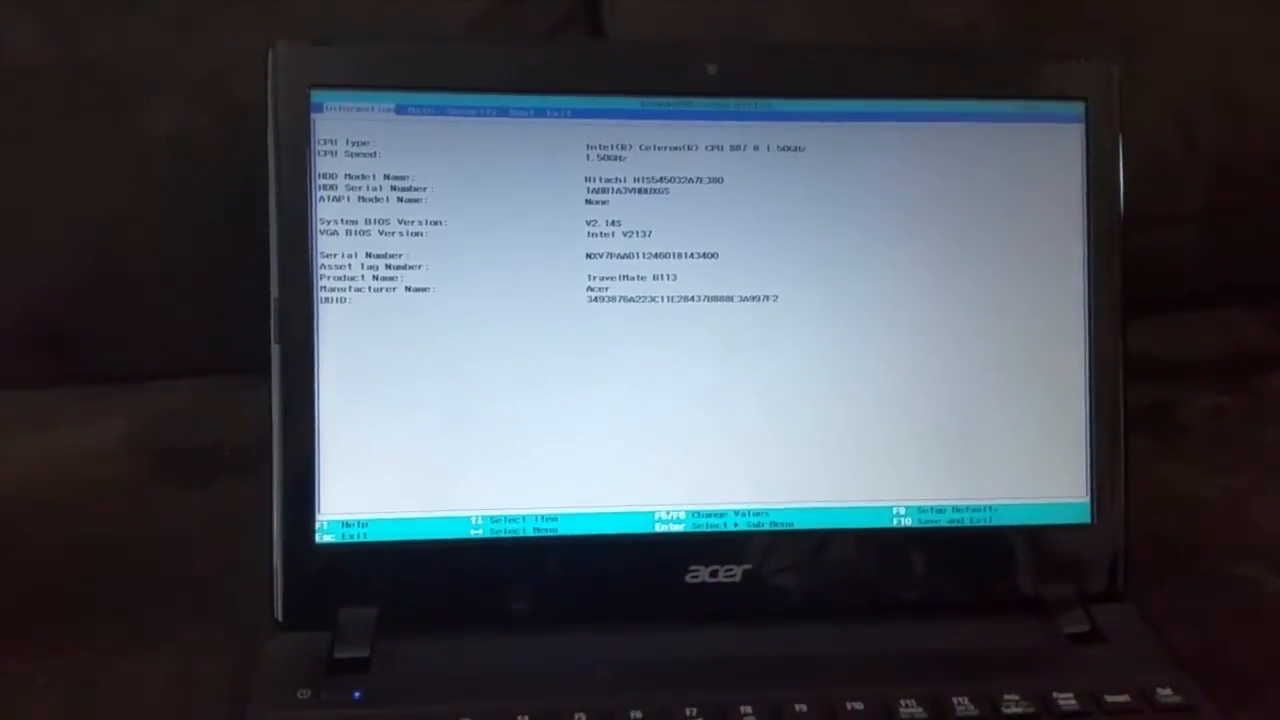
# Move from the Information tab to Main and confirm F12 Boot Menu is Enabled
pyautogui.press('right')
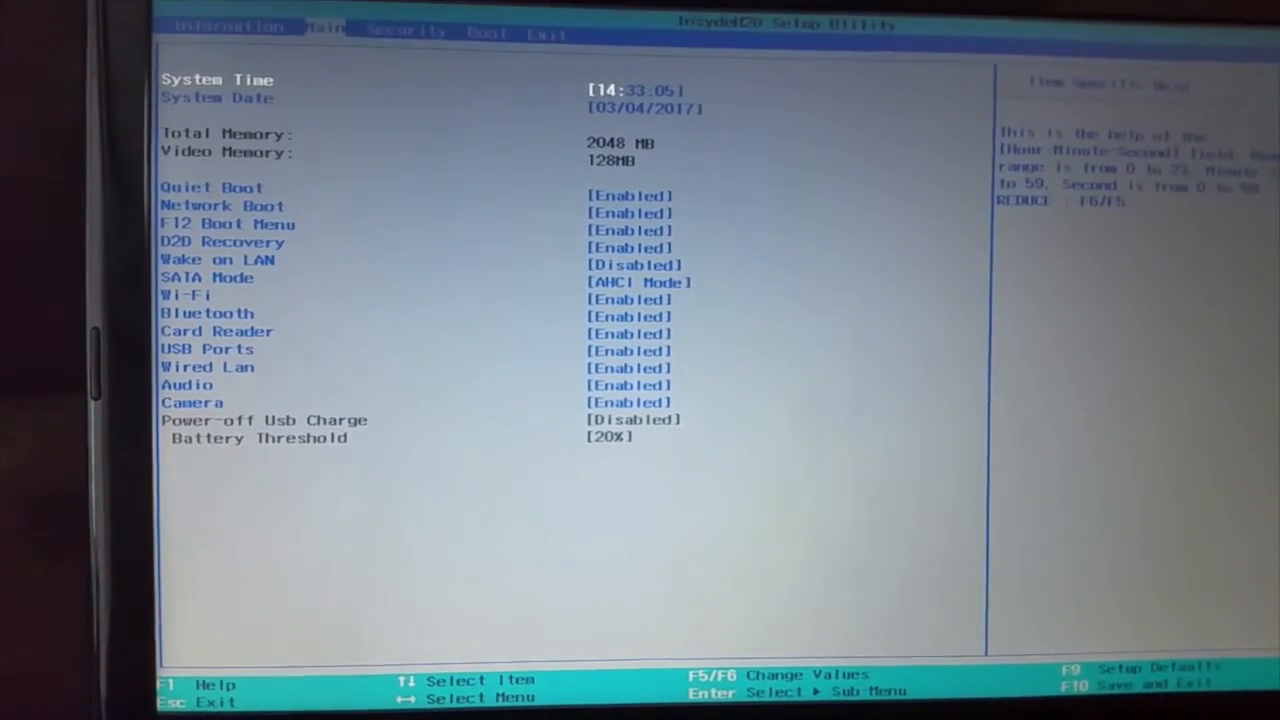
pyautogui.press('down')
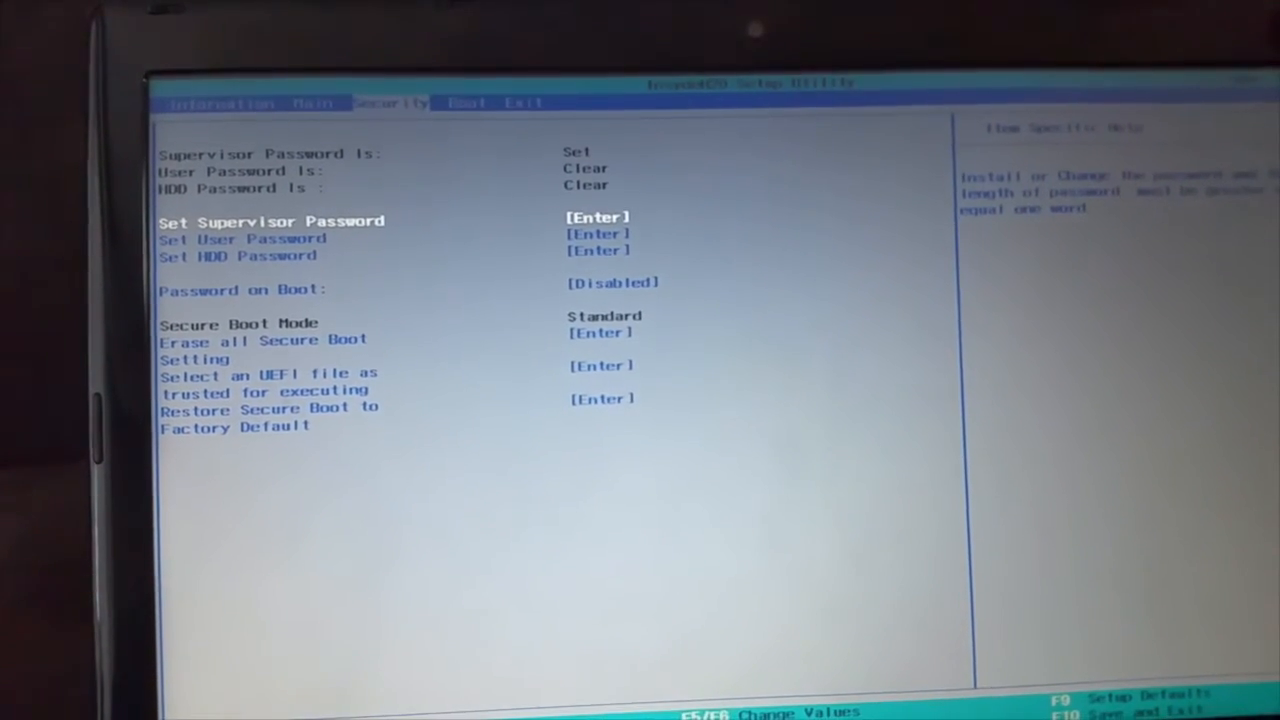
# Move from Security to the Boot tab showing UEFI mode, Secure Boot and boot priority
pyautogui.press('right')
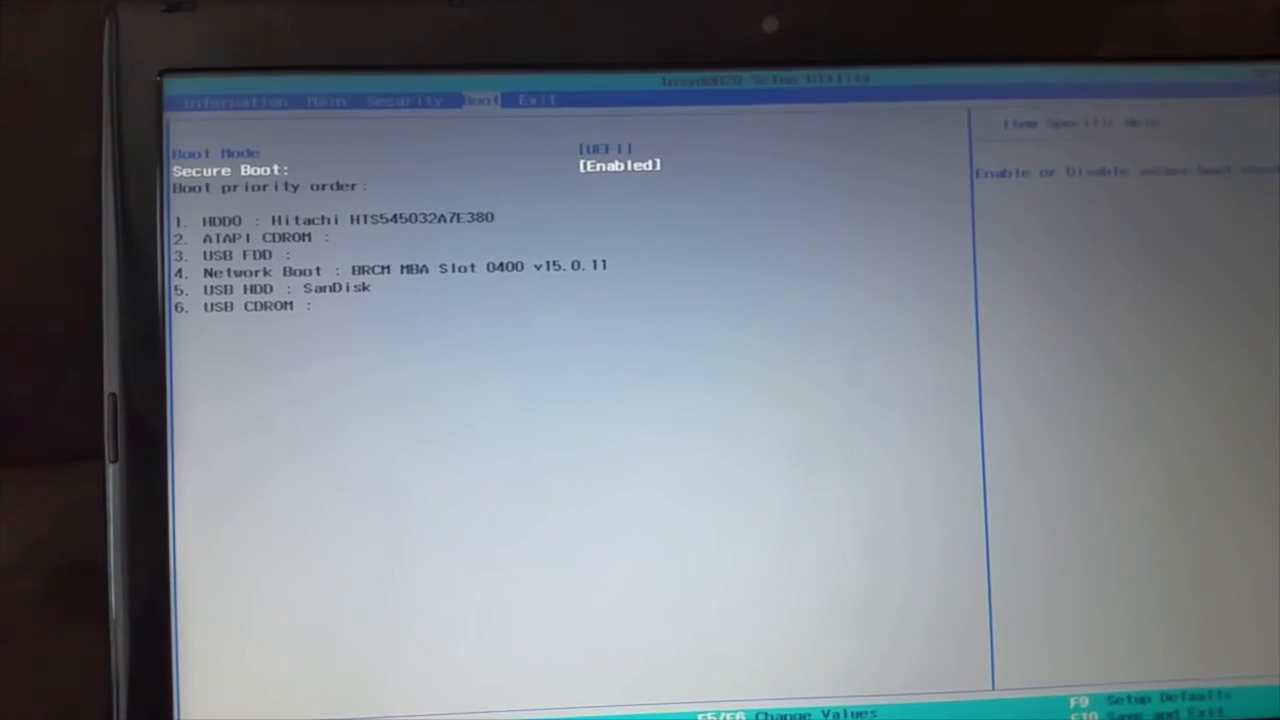